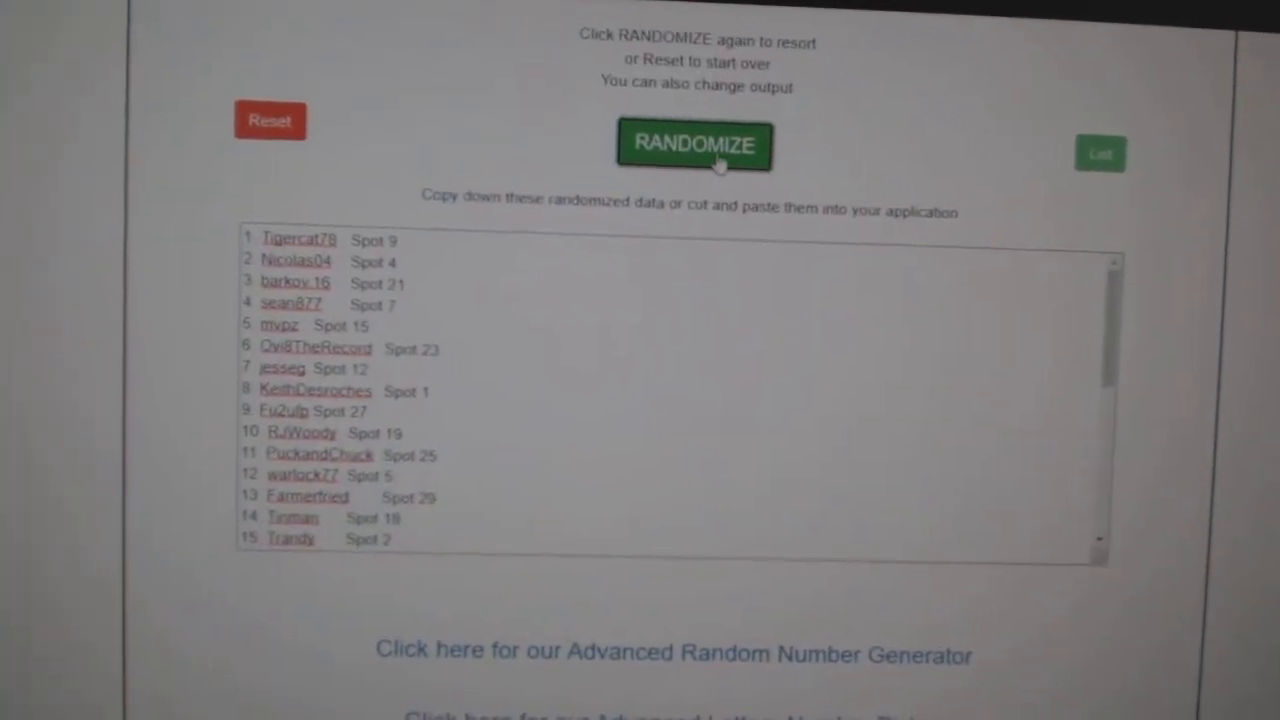
# Step: Reshuffle the participant names and spots twice, then randomize the team list
pyautogui.click(694, 145)
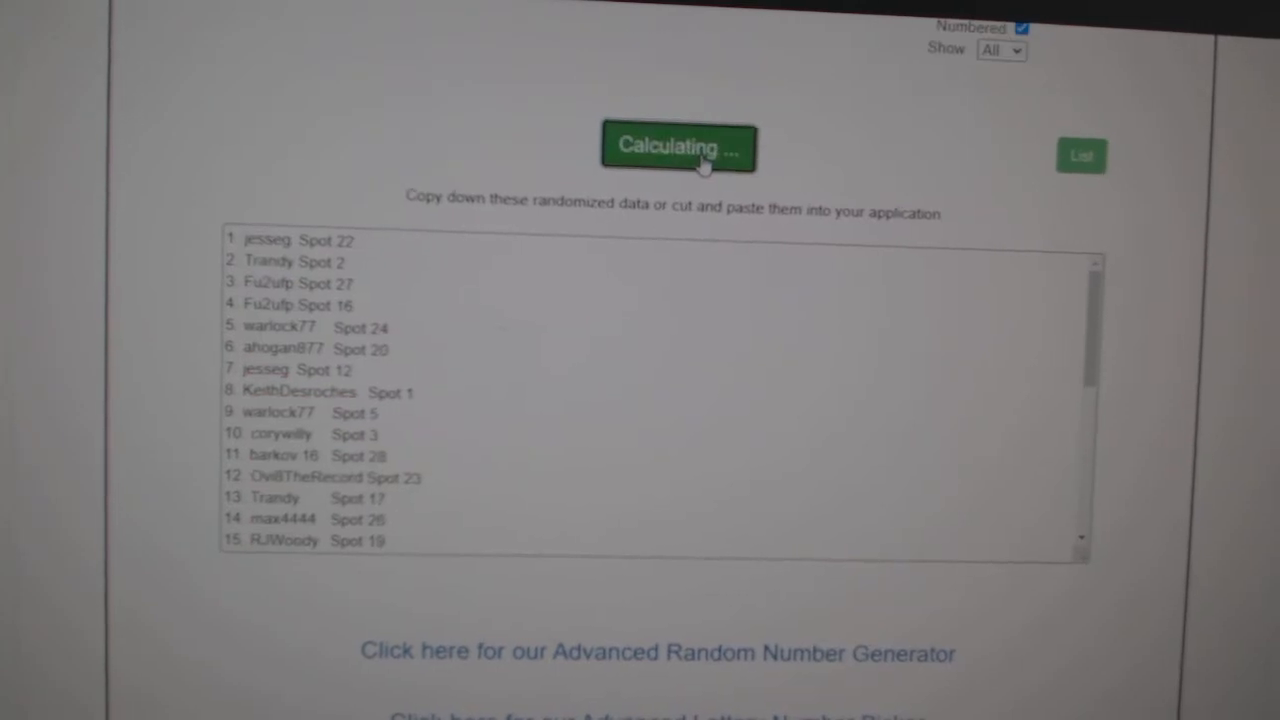
pyautogui.click(678, 147)
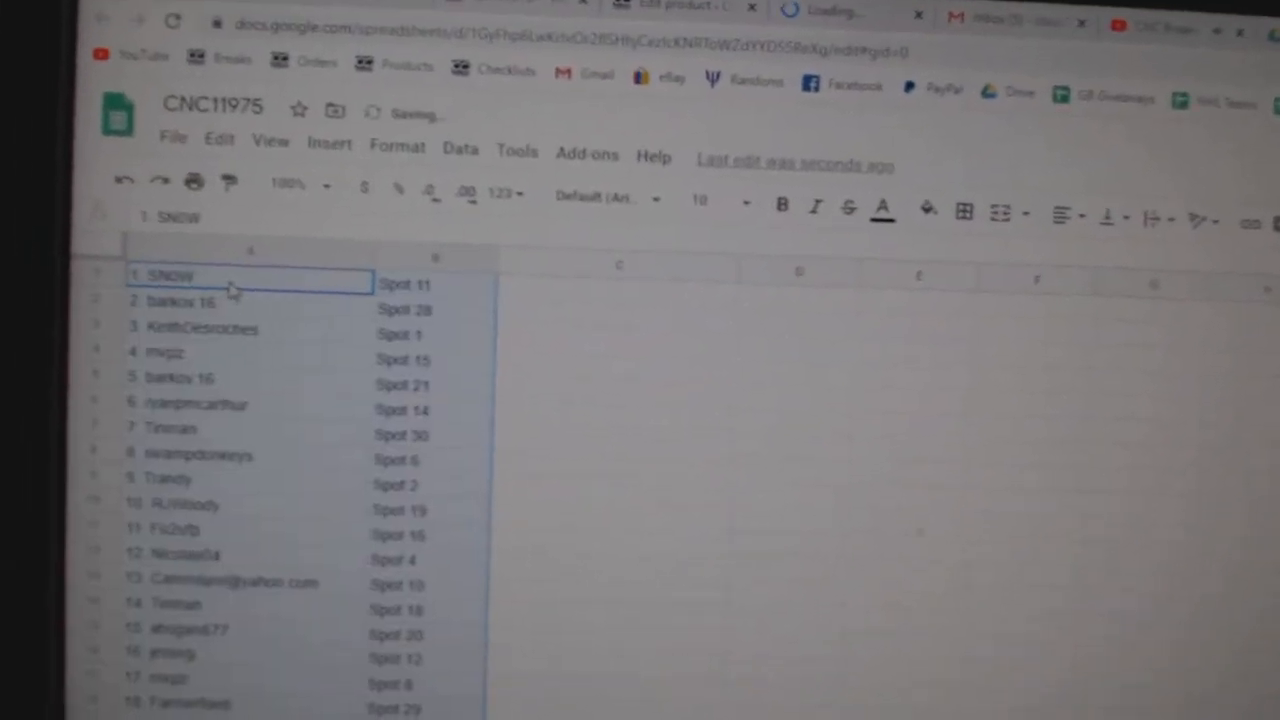
pyautogui.click(701, 188)
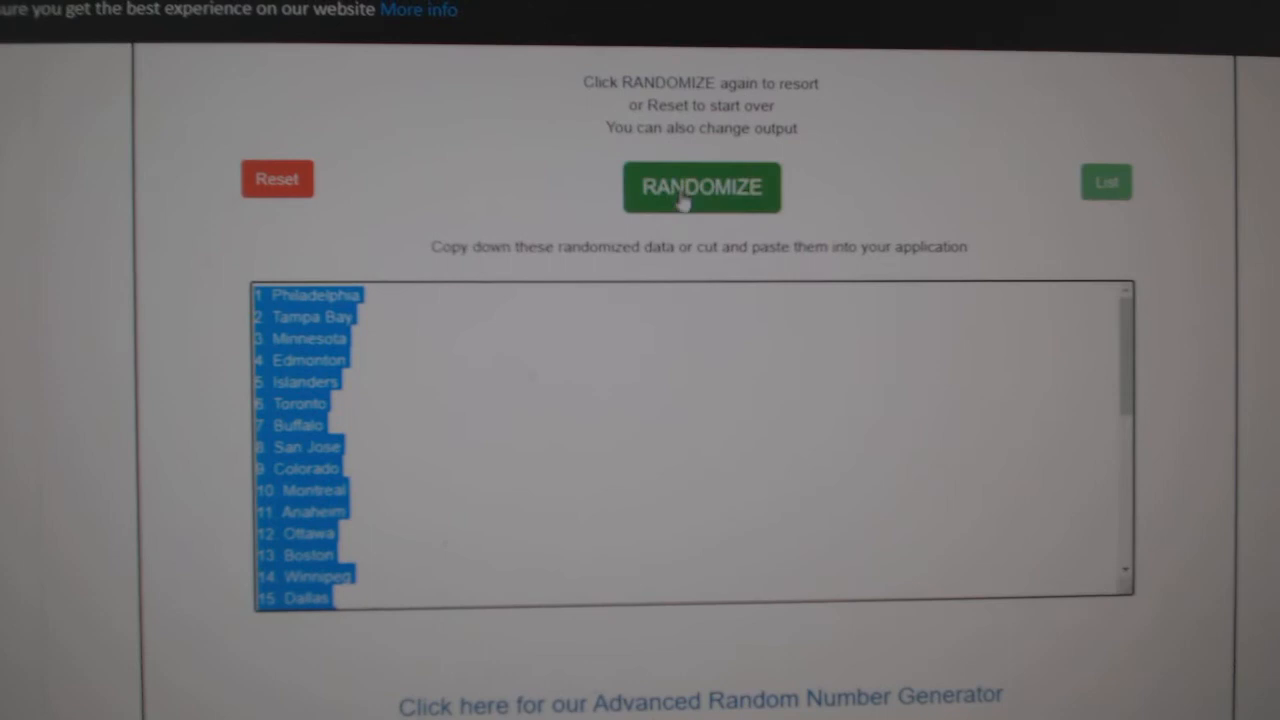
# Step: Randomize the team names list once more
pyautogui.click(701, 188)
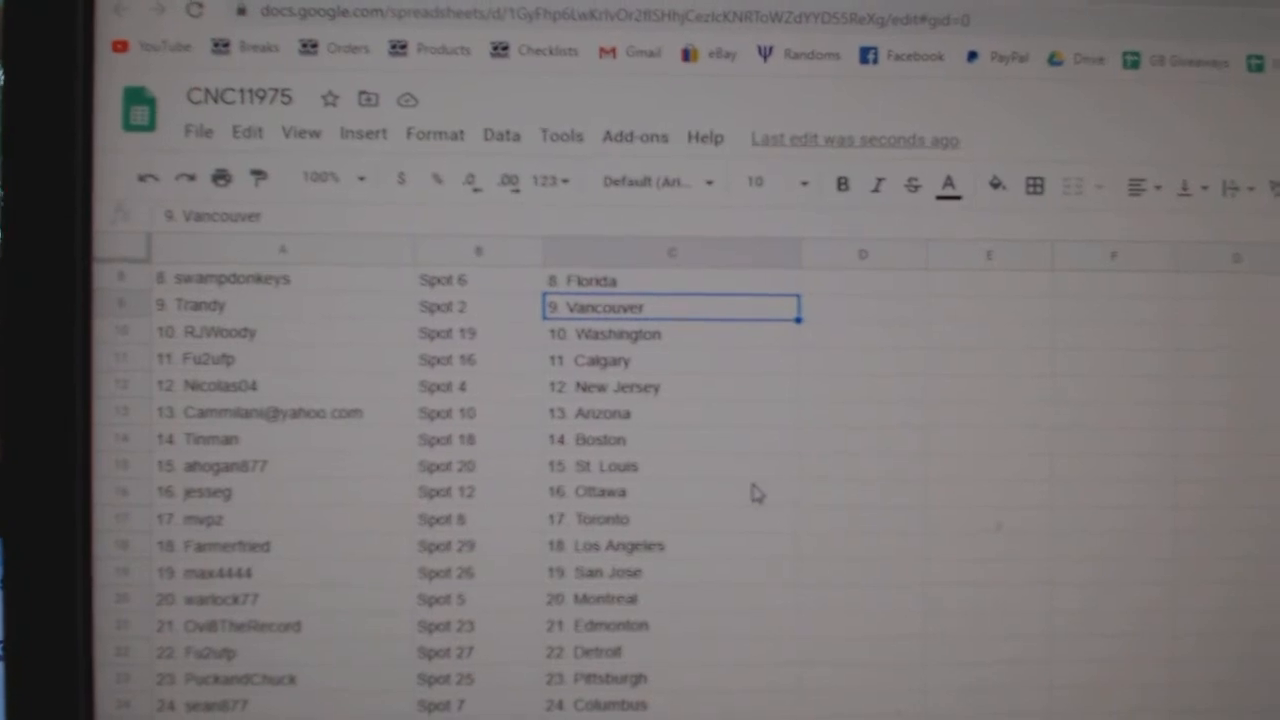
# Step: Select the '15. St. Louis' cell in column C and scroll down through the rows
pyautogui.click(670, 466)
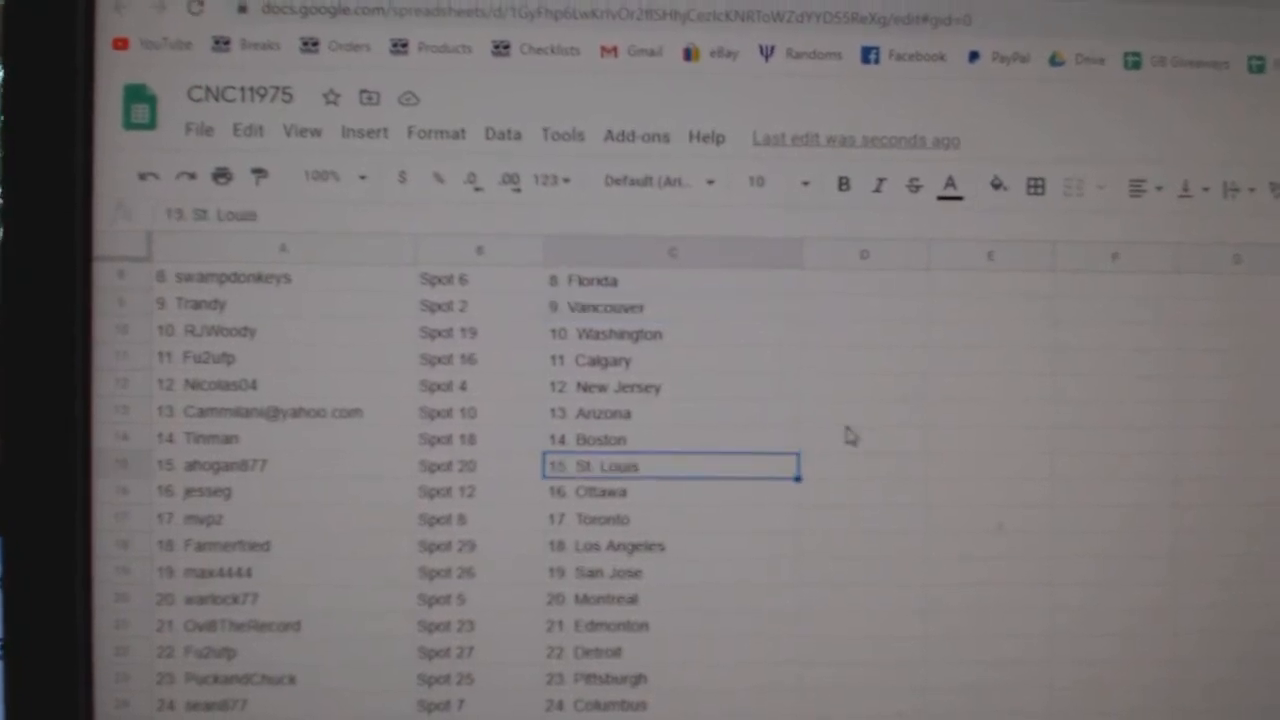
pyautogui.scroll(-3)
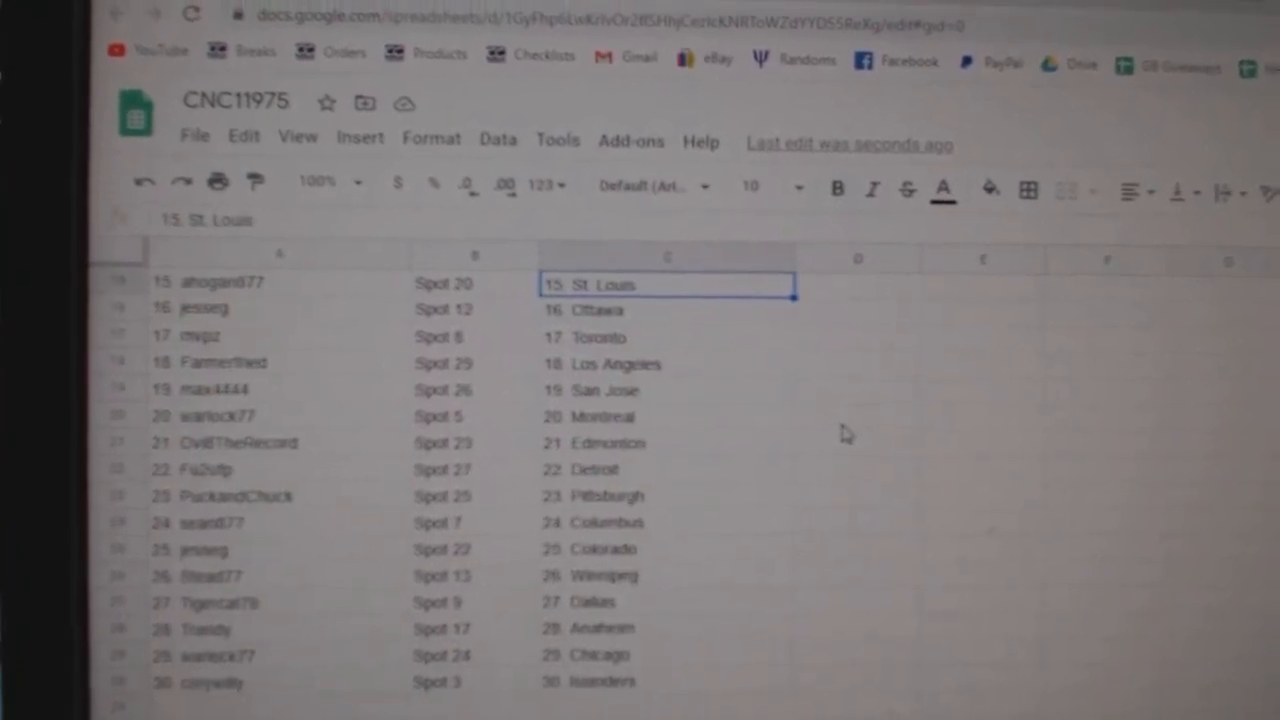